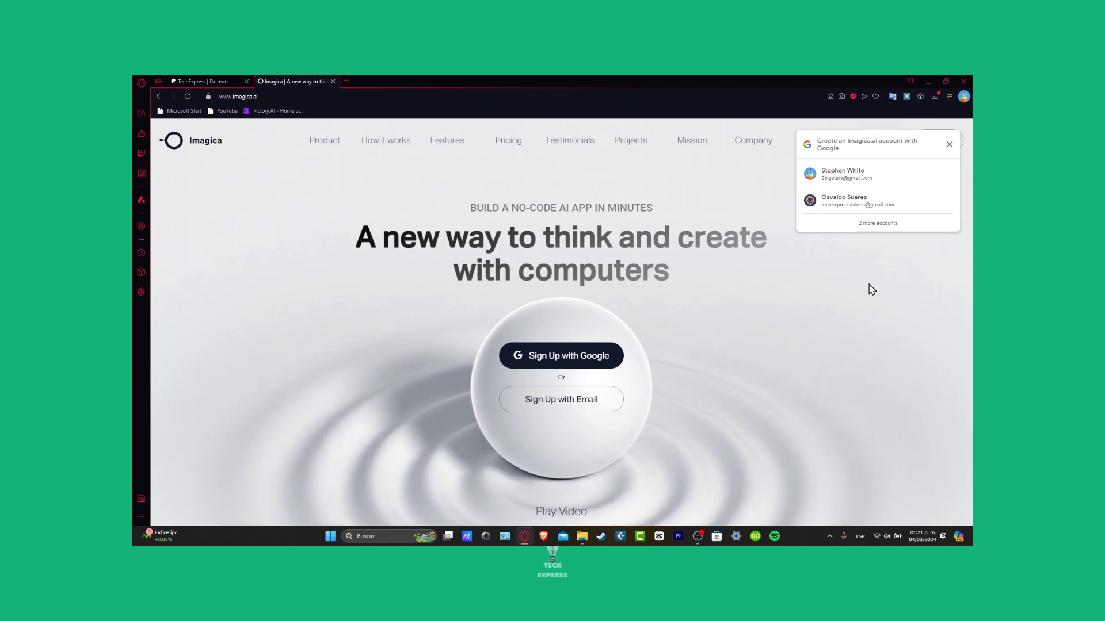
# Step: Sign up to Imagica with the chosen Google account and continue into the editor
pyautogui.click(858, 200)
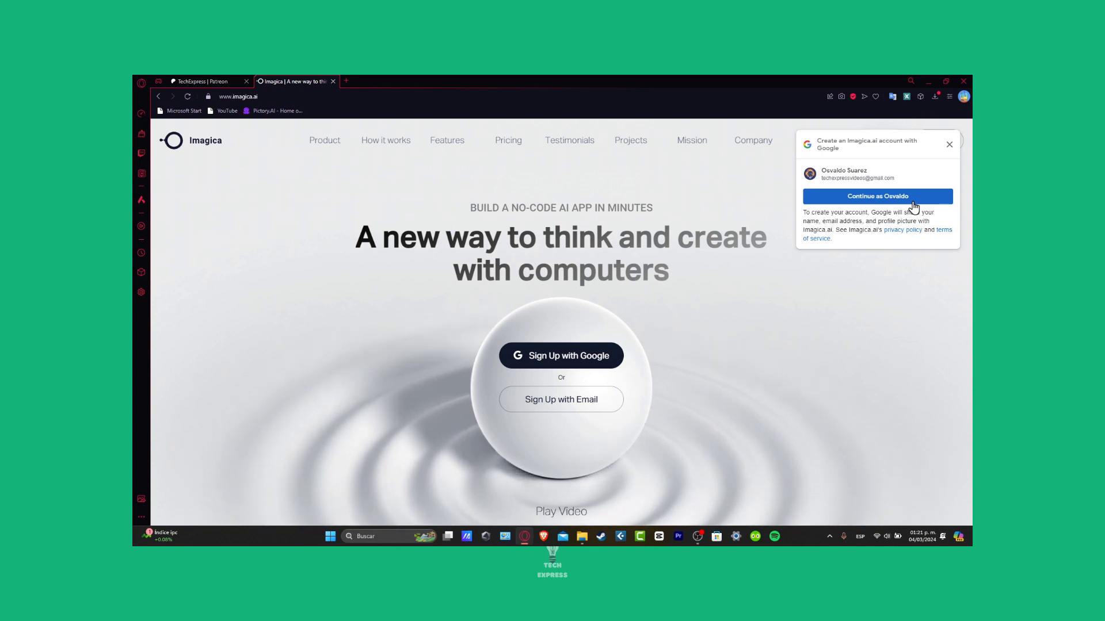
pyautogui.click(877, 196)
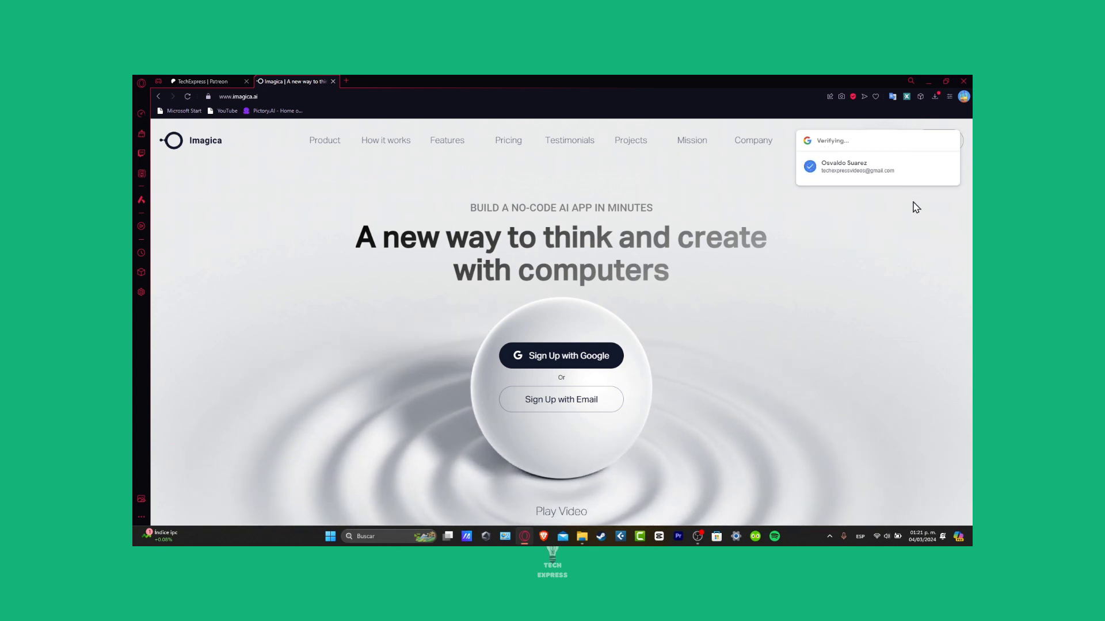
pyautogui.click(856, 167)
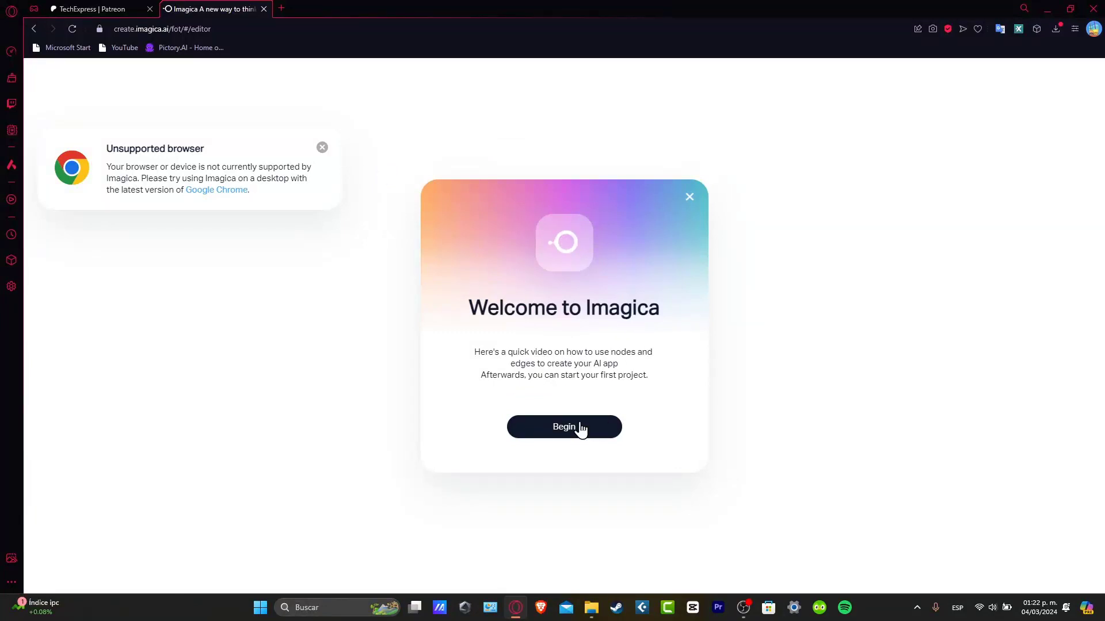
# Step: Begin the welcome walkthrough, dismiss the unsupported browser notice and finish onto the dashboard
pyautogui.click(562, 426)
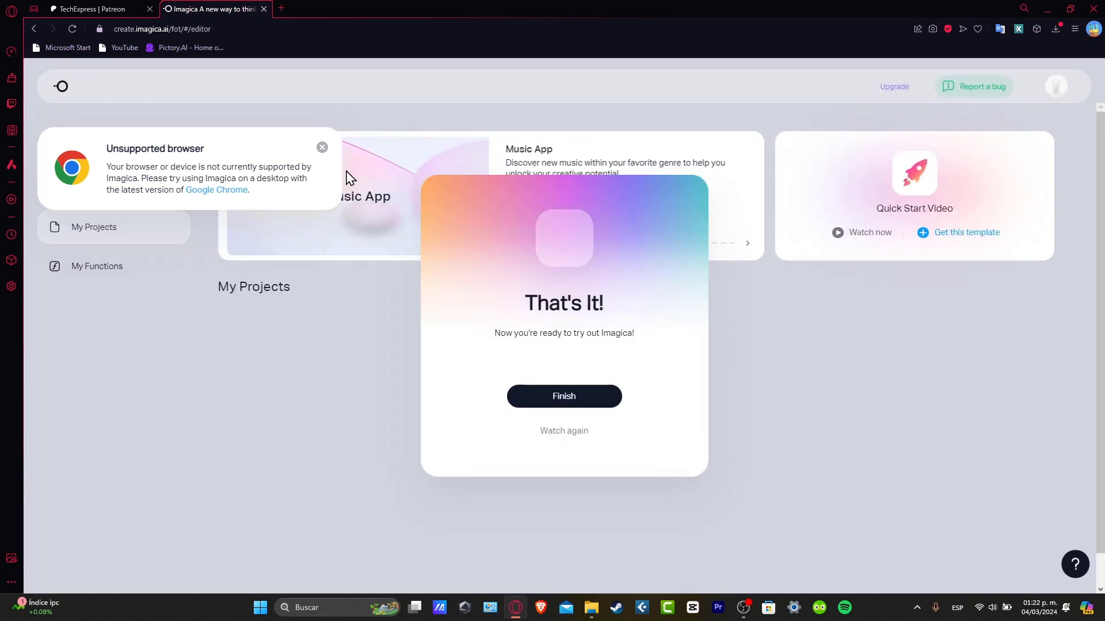
pyautogui.click(322, 148)
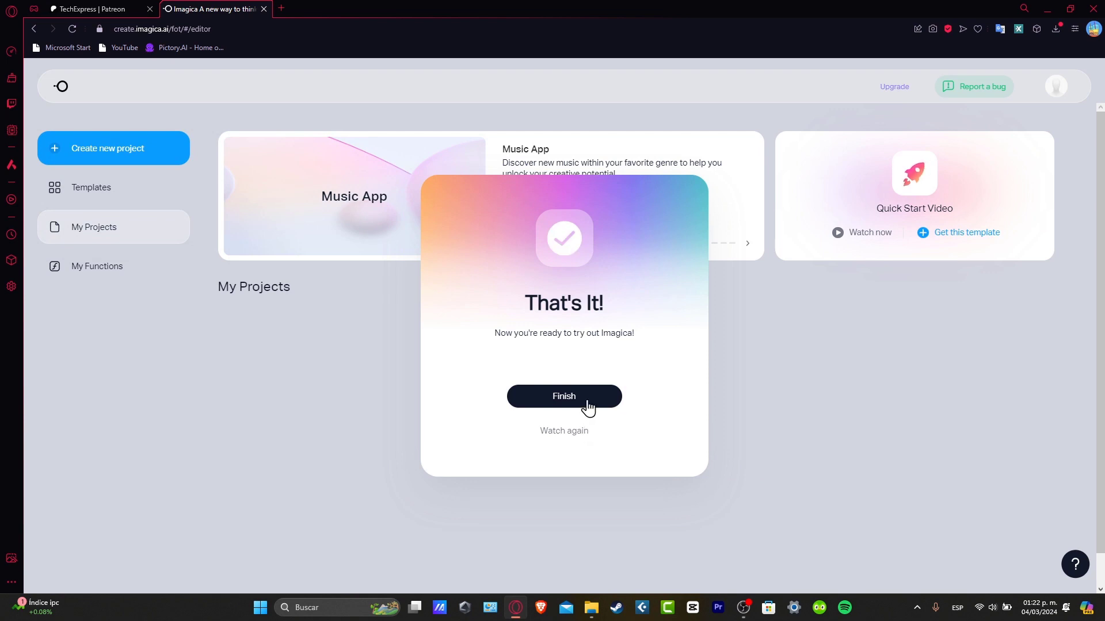
pyautogui.click(563, 396)
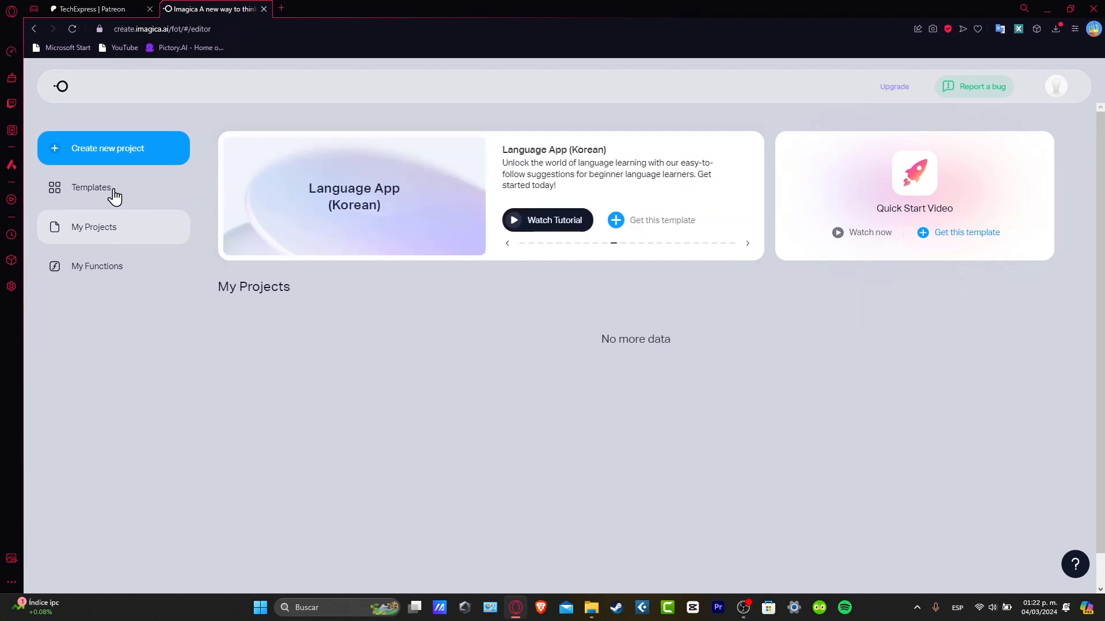
# Step: Browse the Templates gallery, scrolling past Chat with AI, Fitness App and YouTube and Amazon cards
pyautogui.click(91, 188)
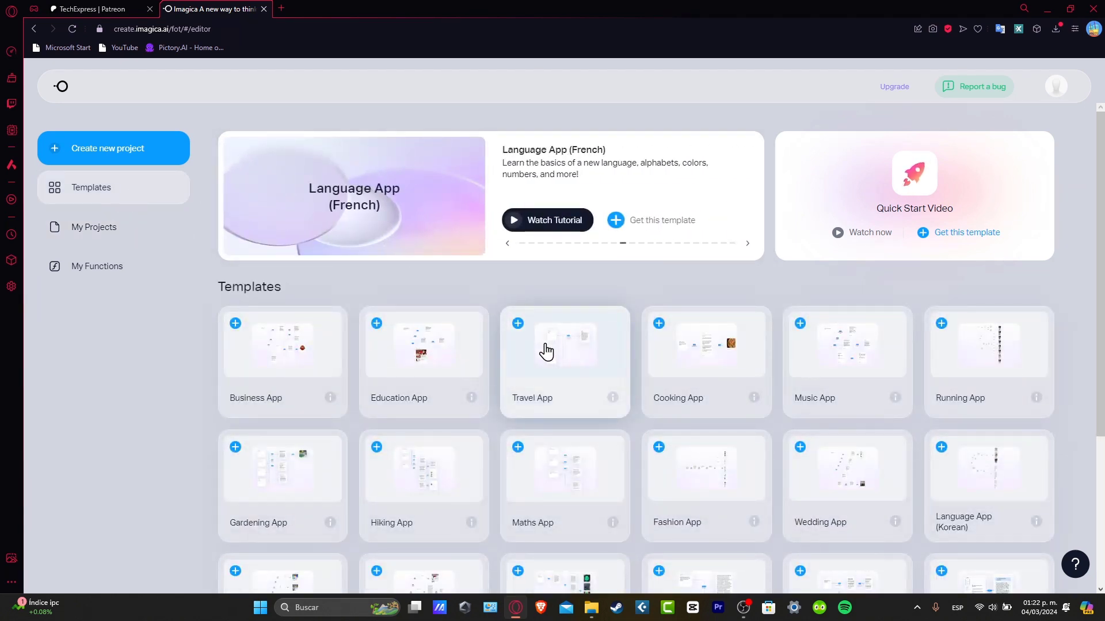
pyautogui.scroll(-3)
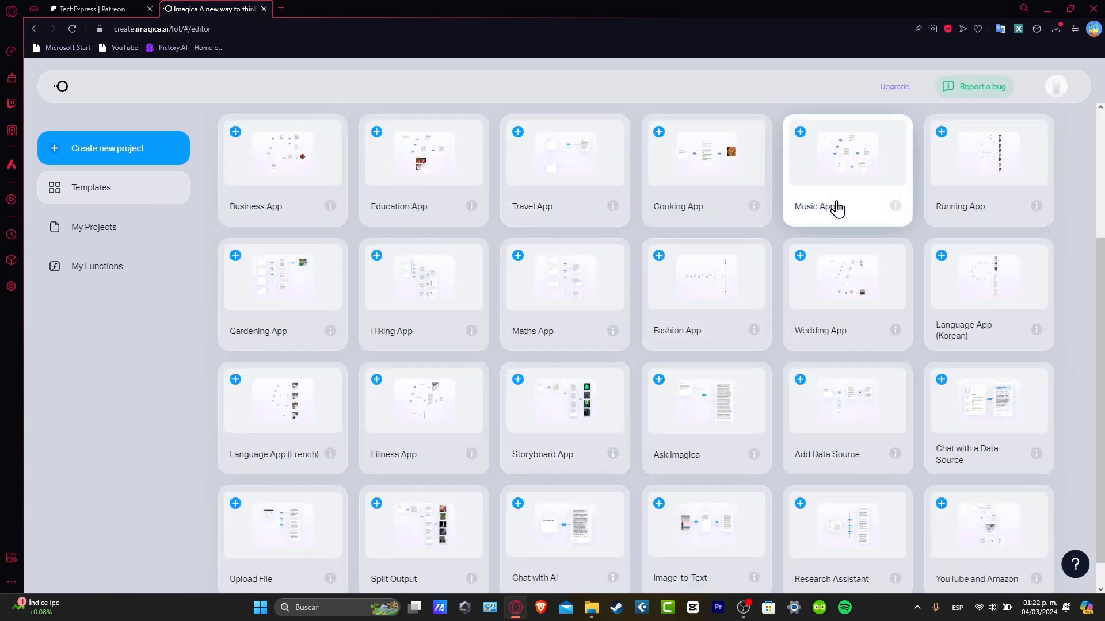
pyautogui.moveTo(976, 312)
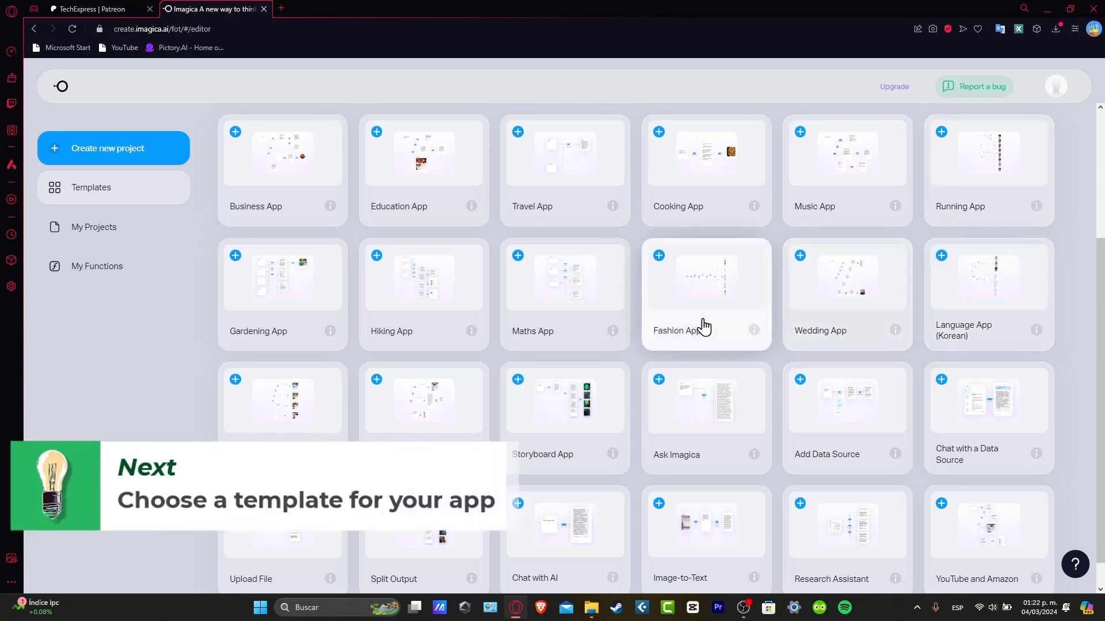
pyautogui.moveTo(375, 285)
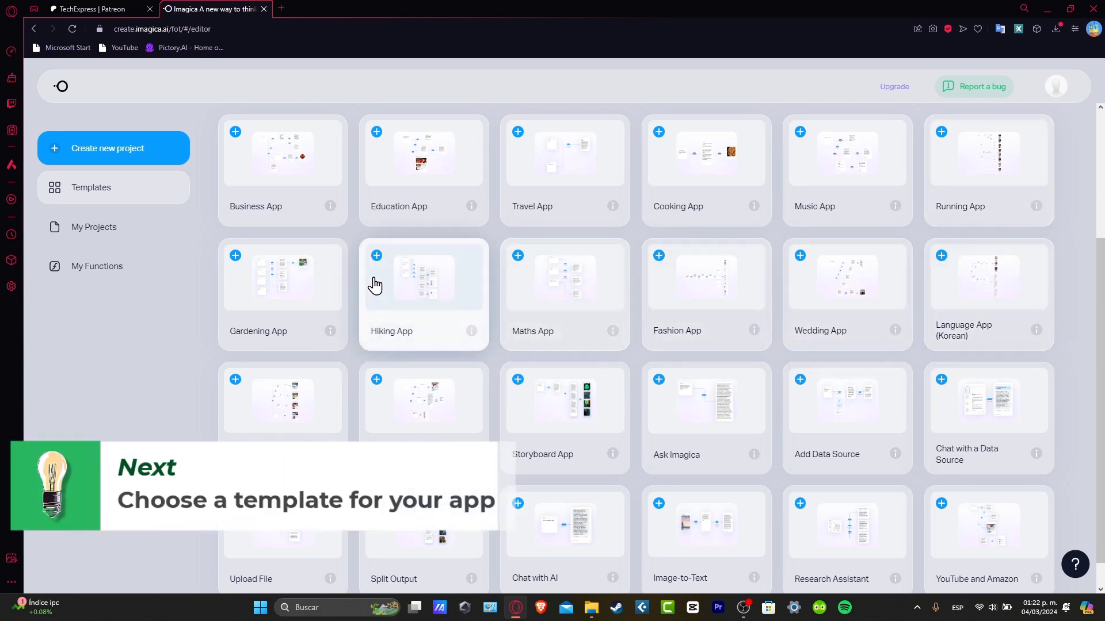
pyautogui.scroll(-3)
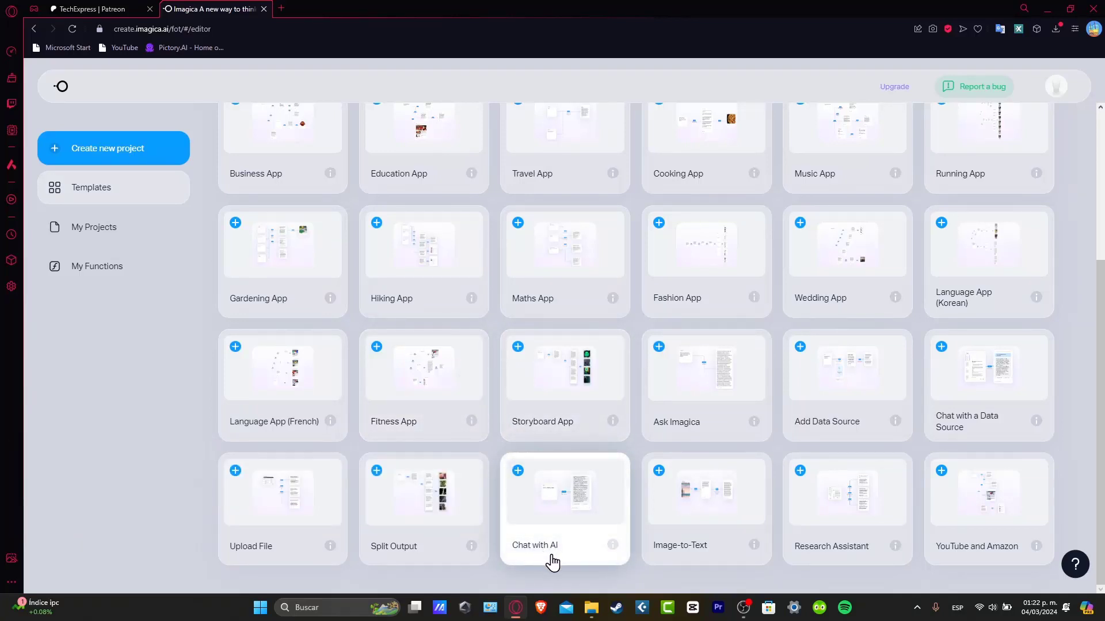
pyautogui.moveTo(571, 563)
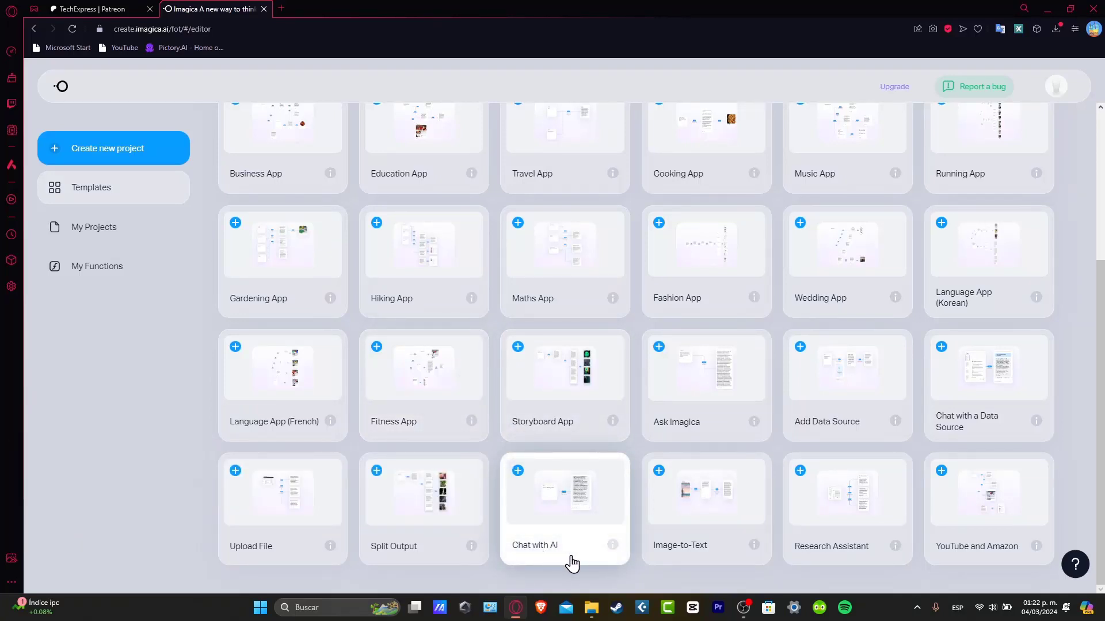
pyautogui.moveTo(678, 559)
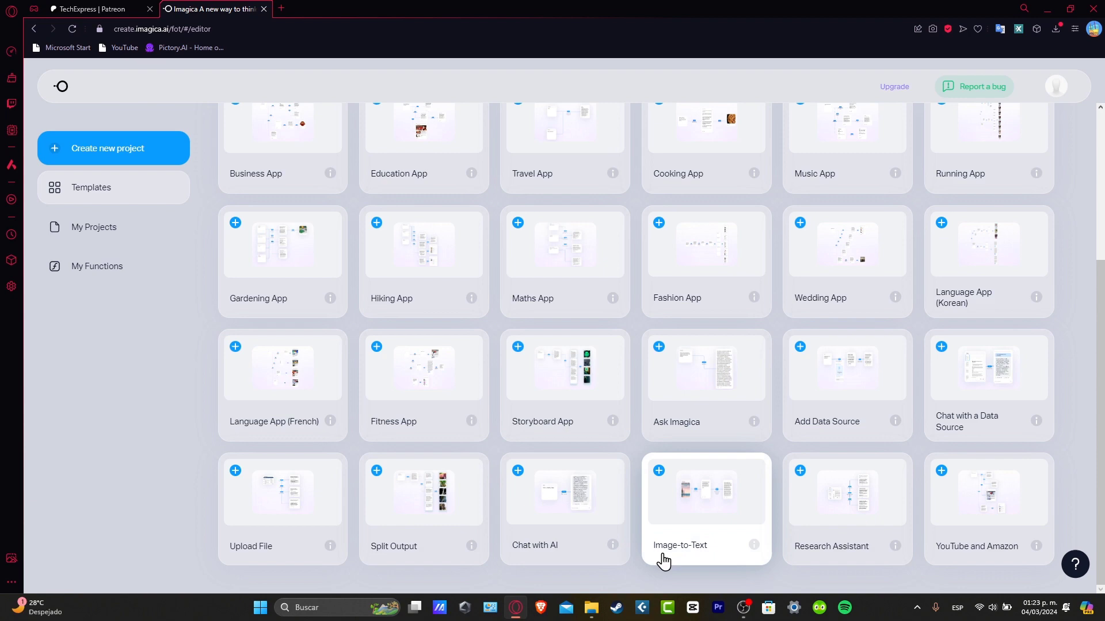
pyautogui.moveTo(657, 562)
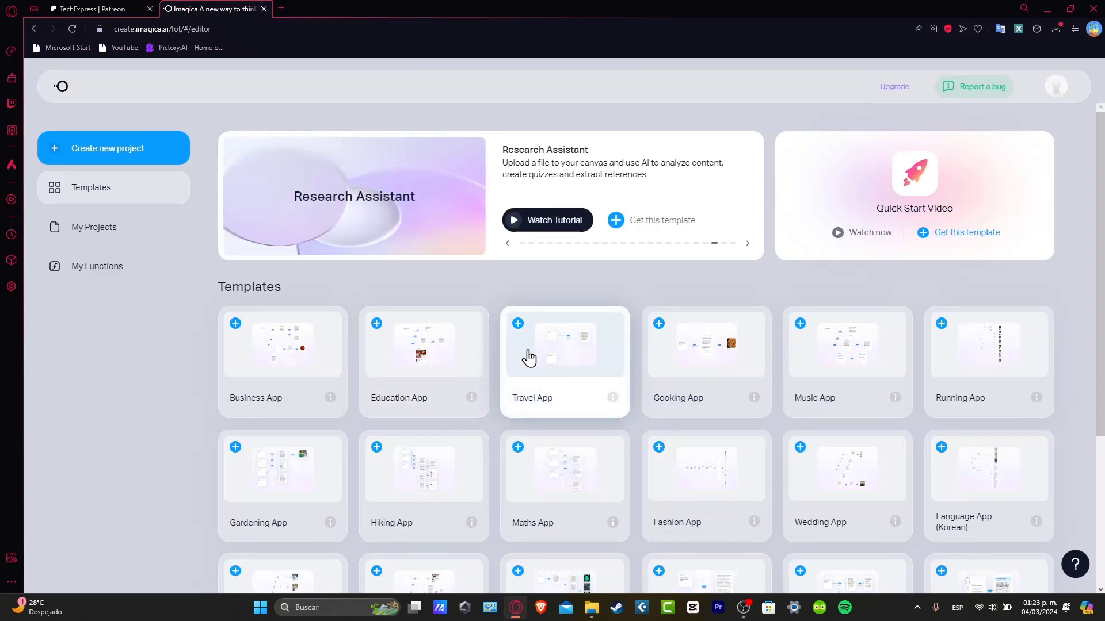
pyautogui.scroll(-3)
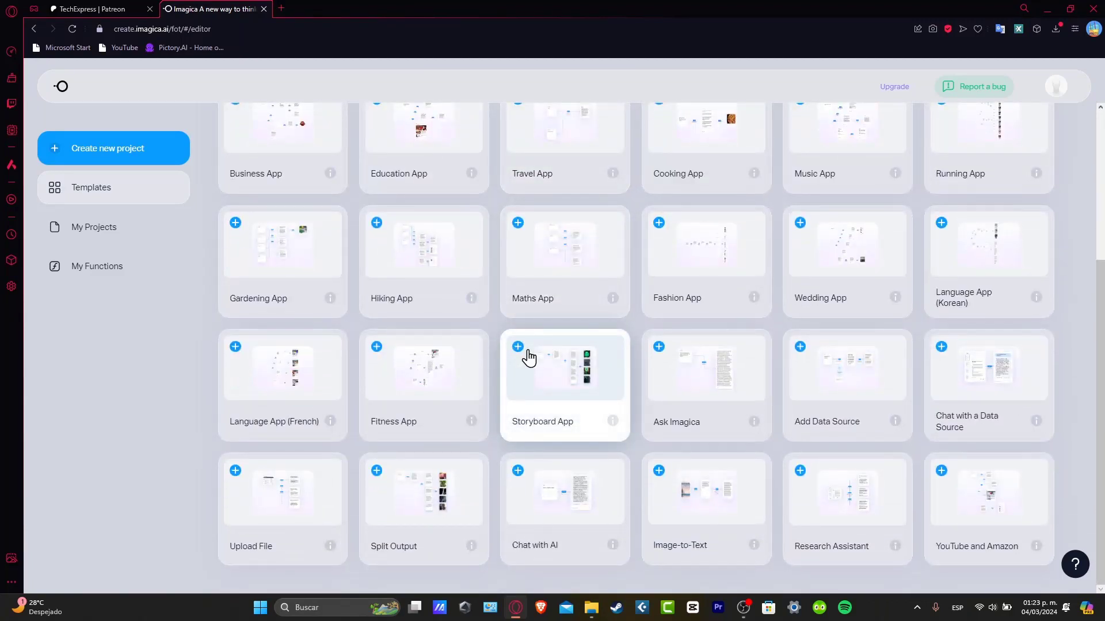
pyautogui.moveTo(586, 529)
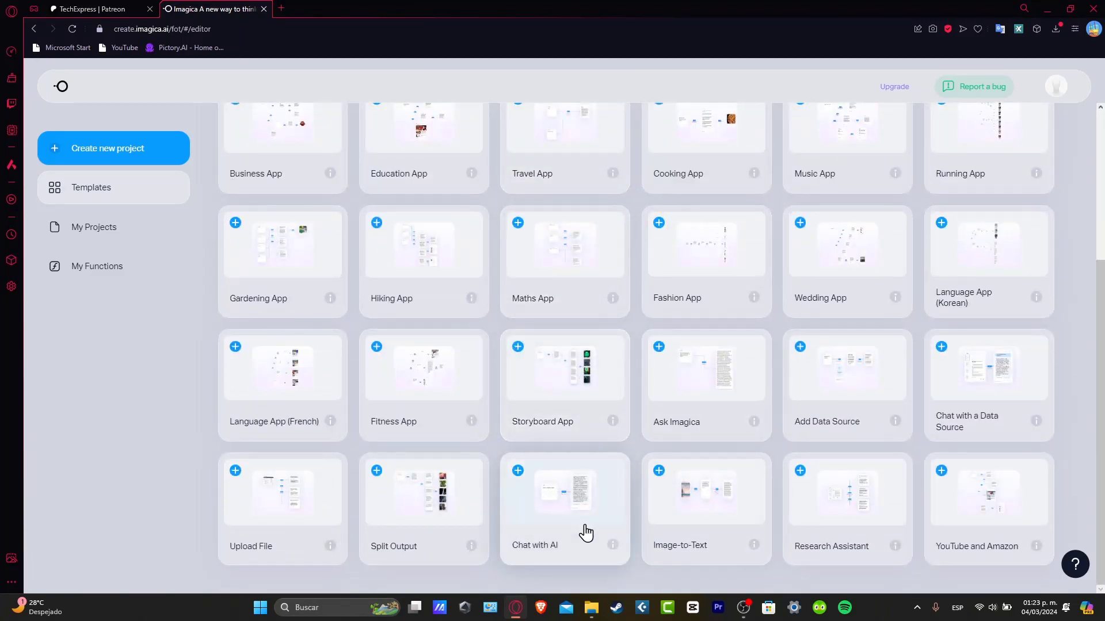
# Step: Start a project from the Chat with AI template and enlarge its California Building Codes text node
pyautogui.click(562, 508)
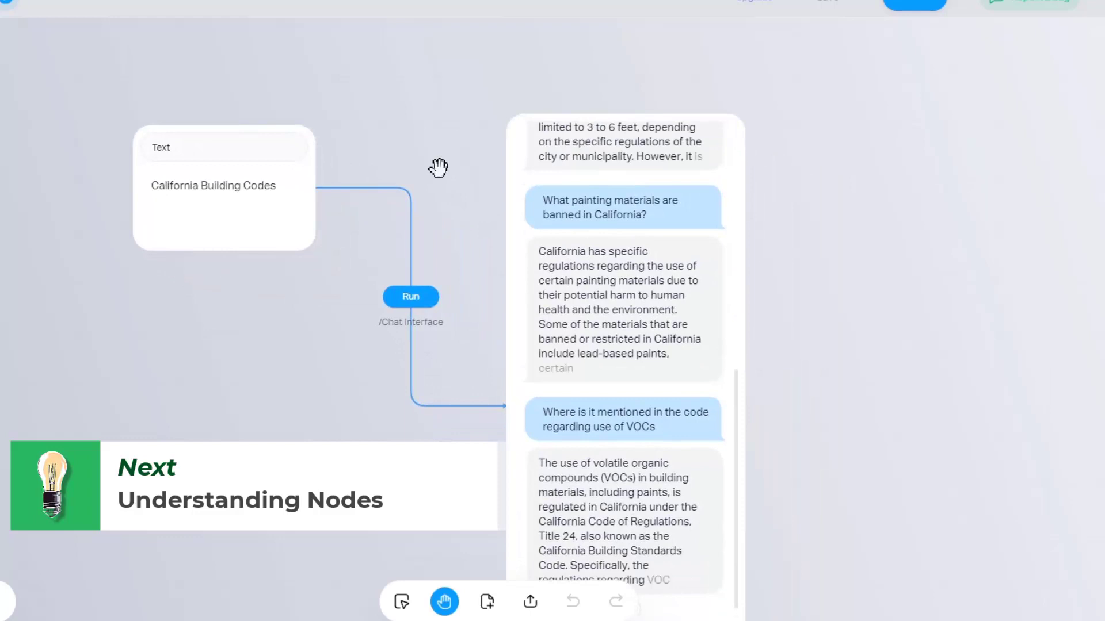
pyautogui.scroll(-3)
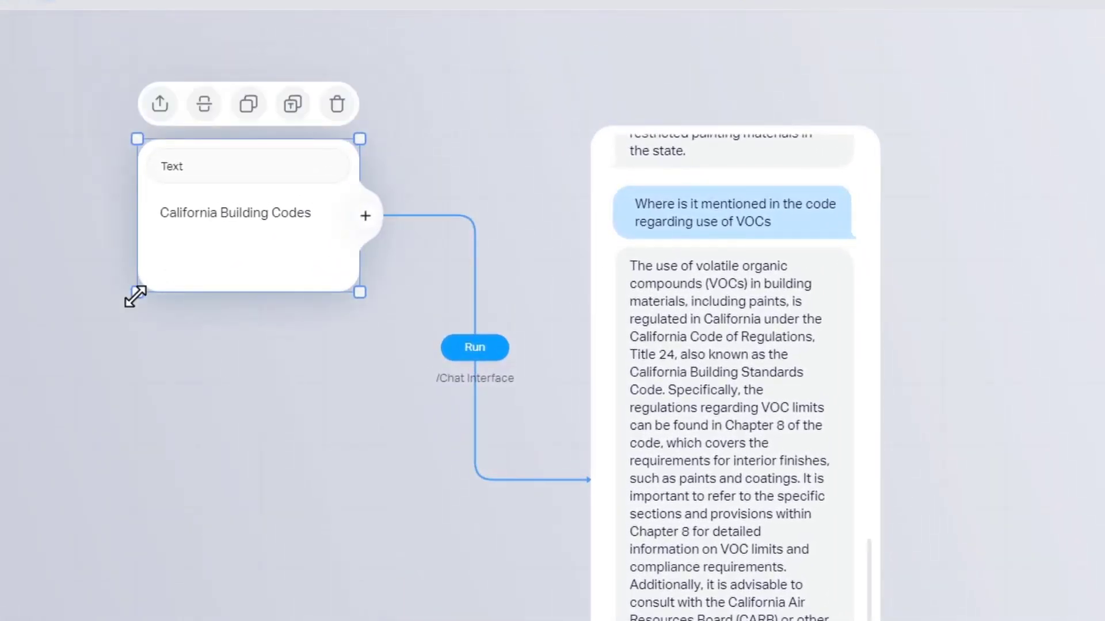
pyautogui.moveTo(136, 294); pyautogui.dragTo(76, 281)
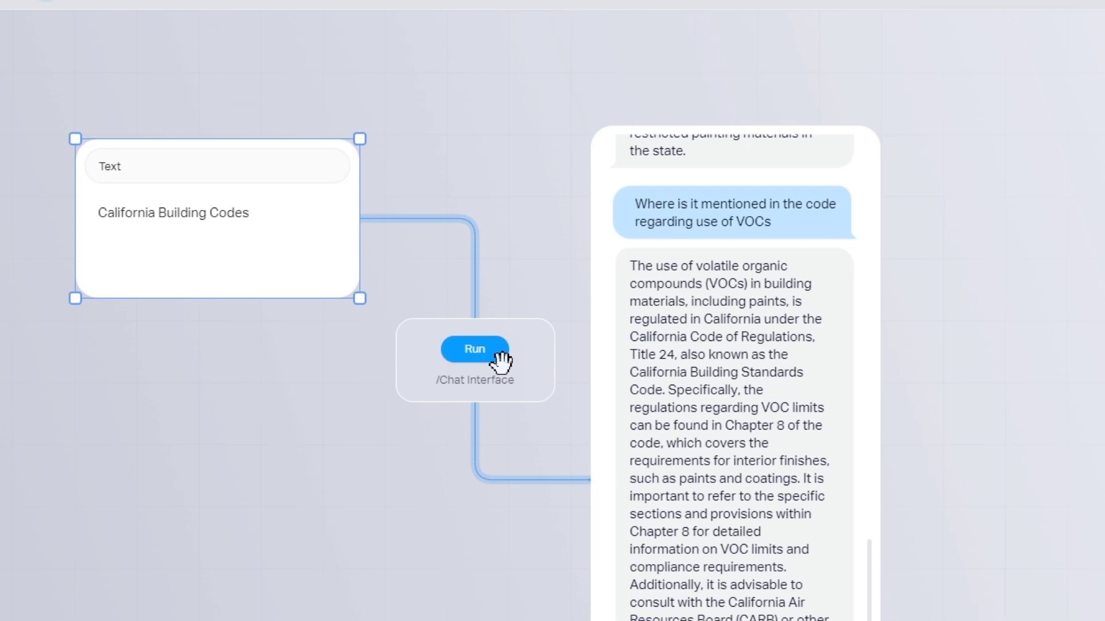
pyautogui.moveTo(487, 369)
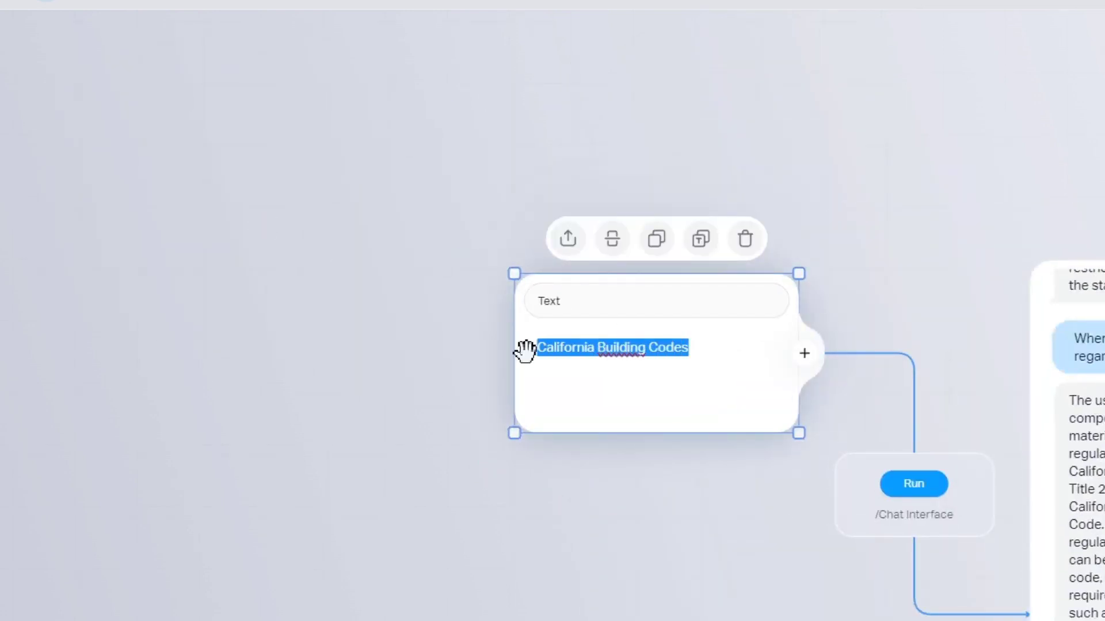
# Step: Replace the text node's prompt with 'Create a scrypt for a 5 minute youtube video about wahle'
pyautogui.write('q')
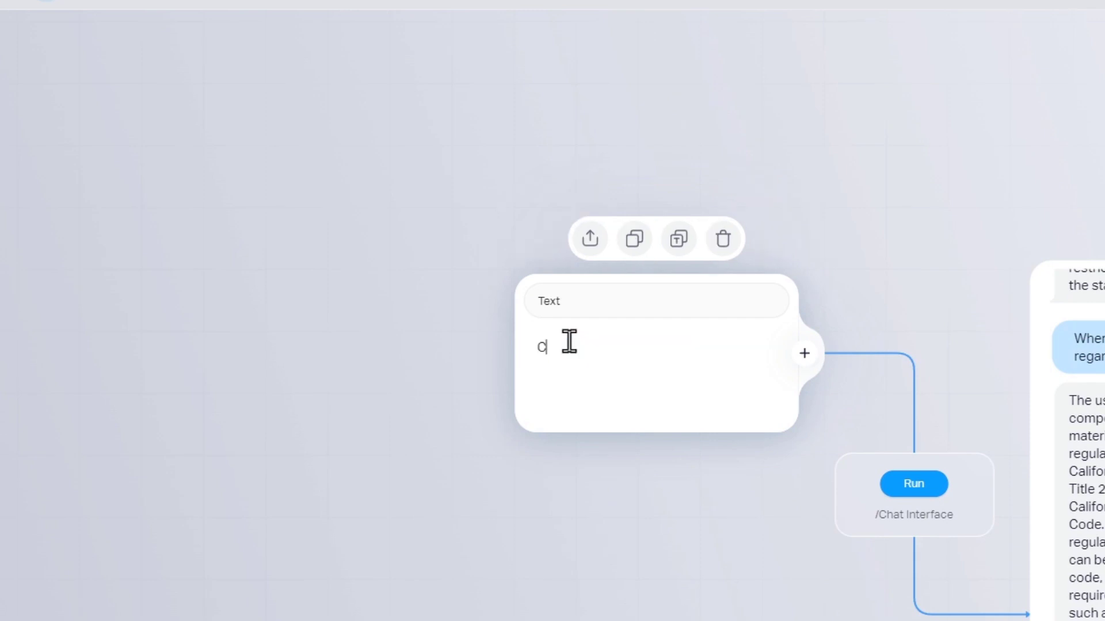
pyautogui.write('Create a')
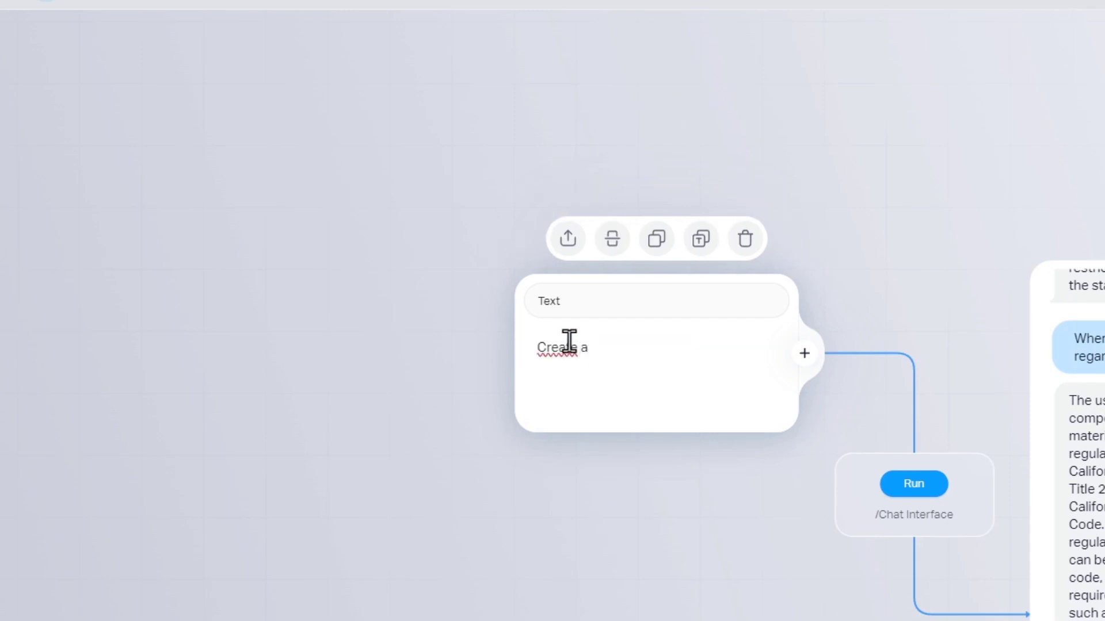
pyautogui.write('scrypt for a 5 mi')
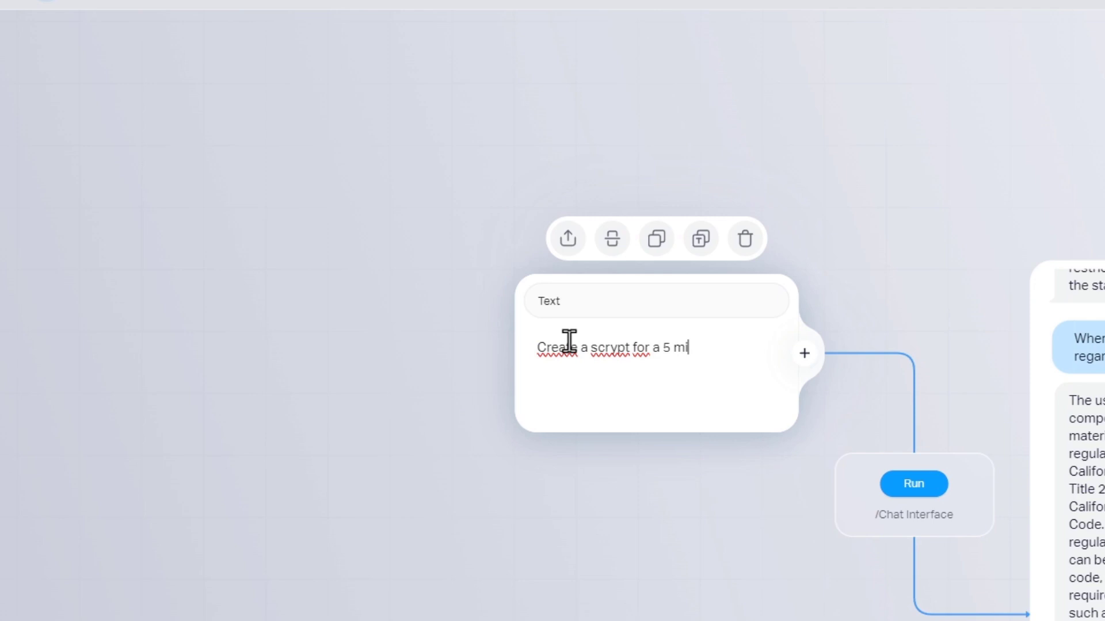
pyautogui.write('nute youtube video a')
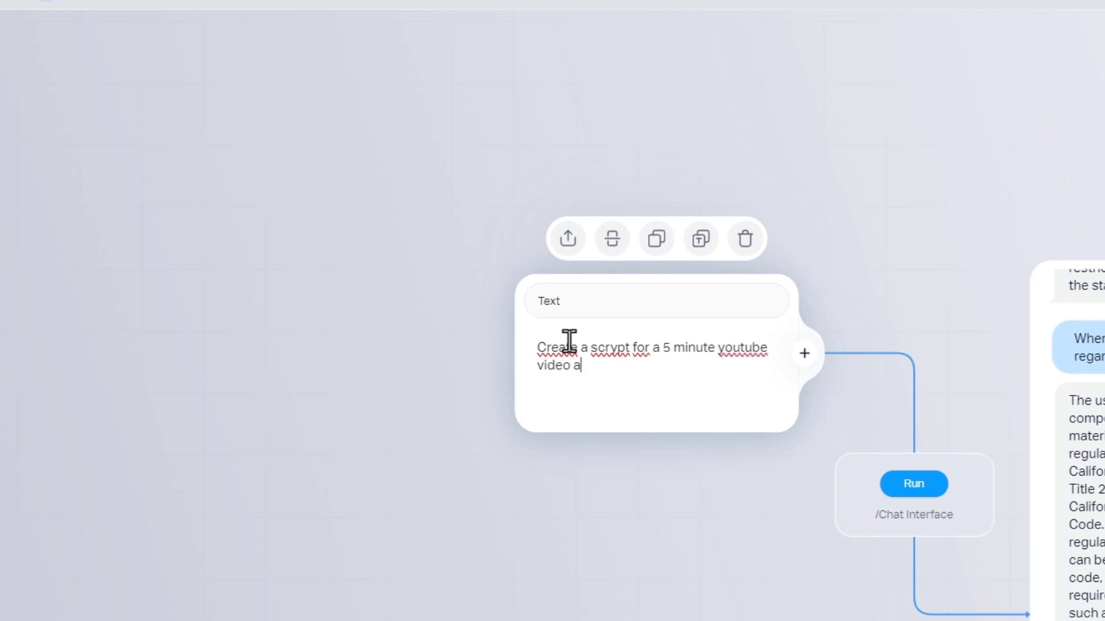
pyautogui.write('bout wahles')
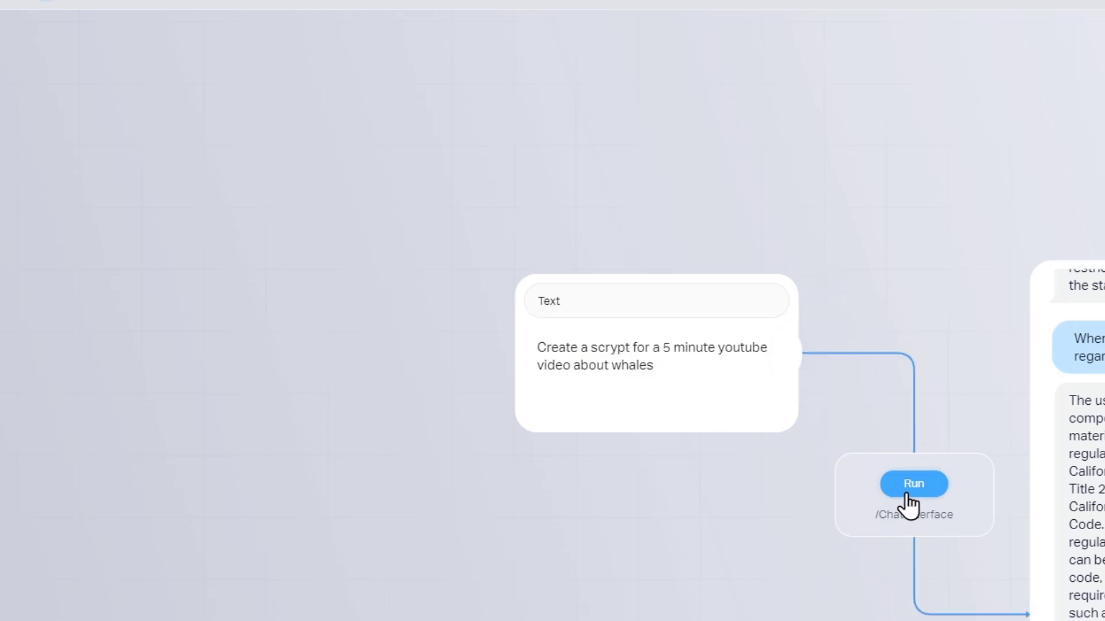
# Step: Run the Chat Interface step to generate the whale video script
pyautogui.click(912, 485)
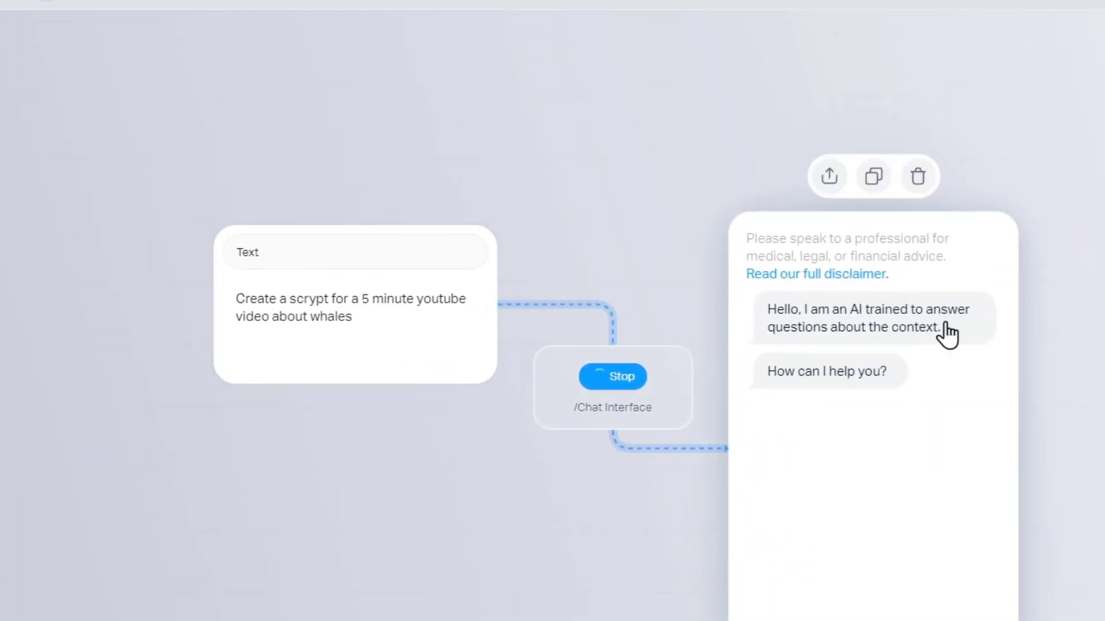
pyautogui.moveTo(863, 392)
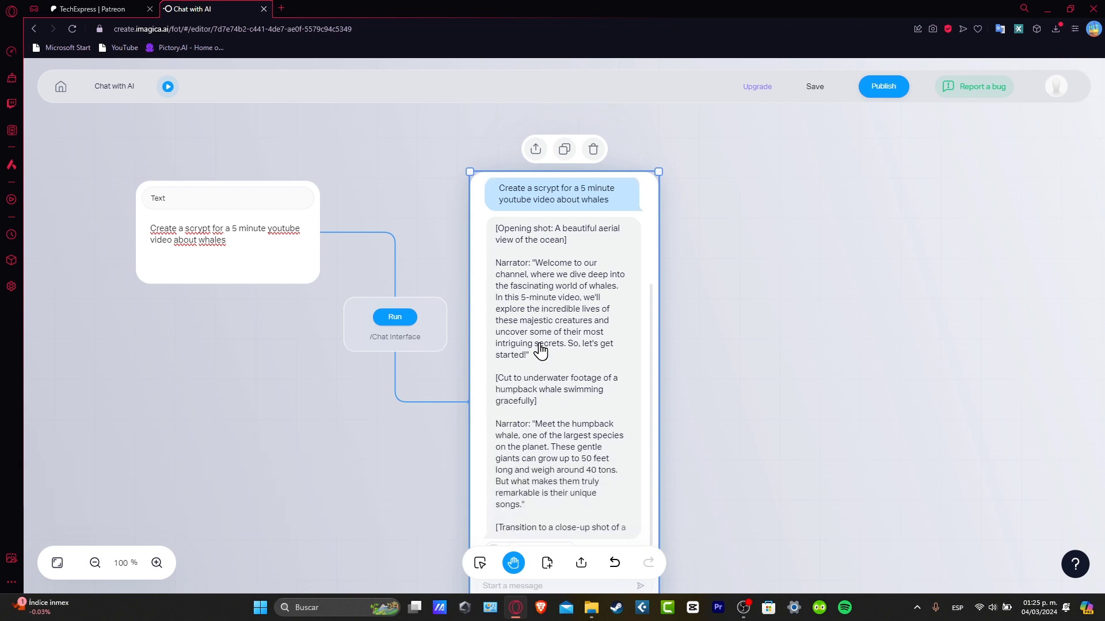
# Step: Review the generated whale script and show the App Preview panel
pyautogui.scroll(-3)
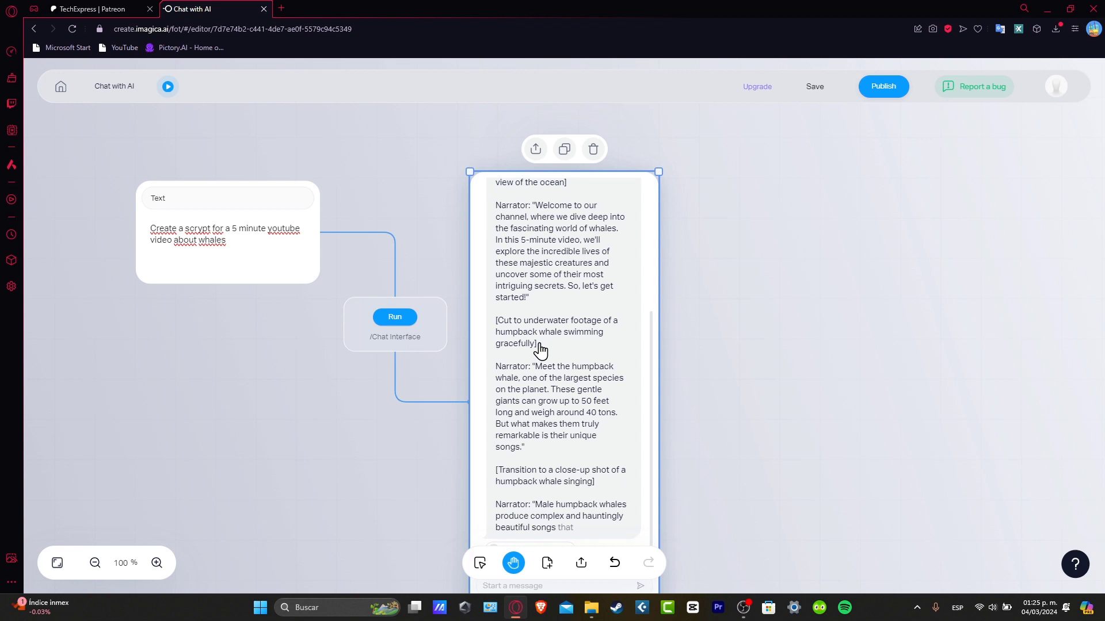
pyautogui.scroll(-3)
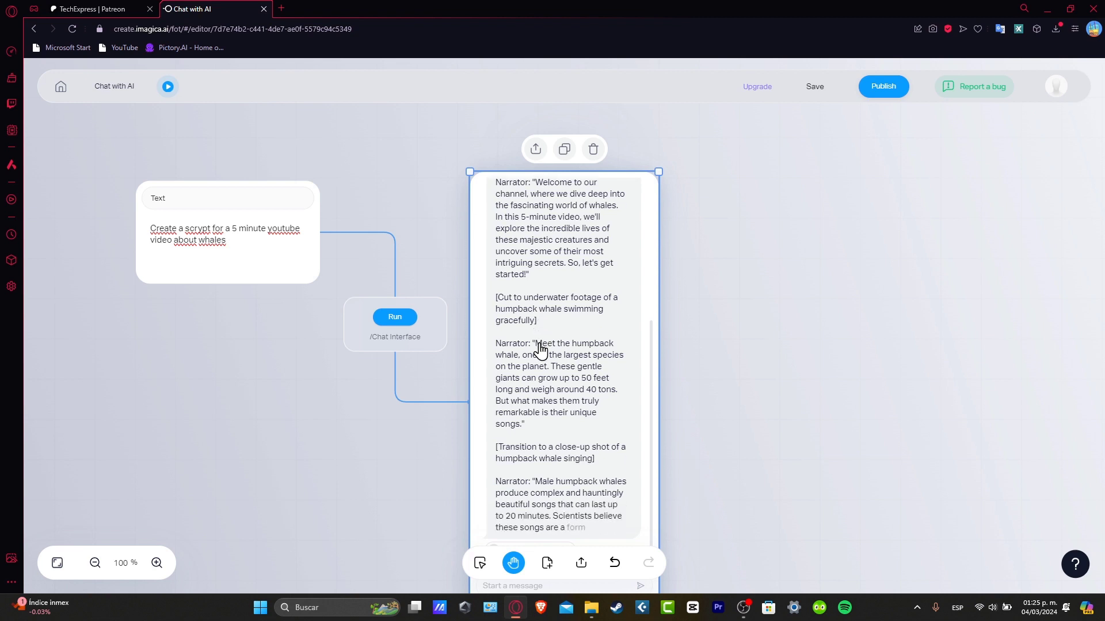
pyautogui.click(882, 86)
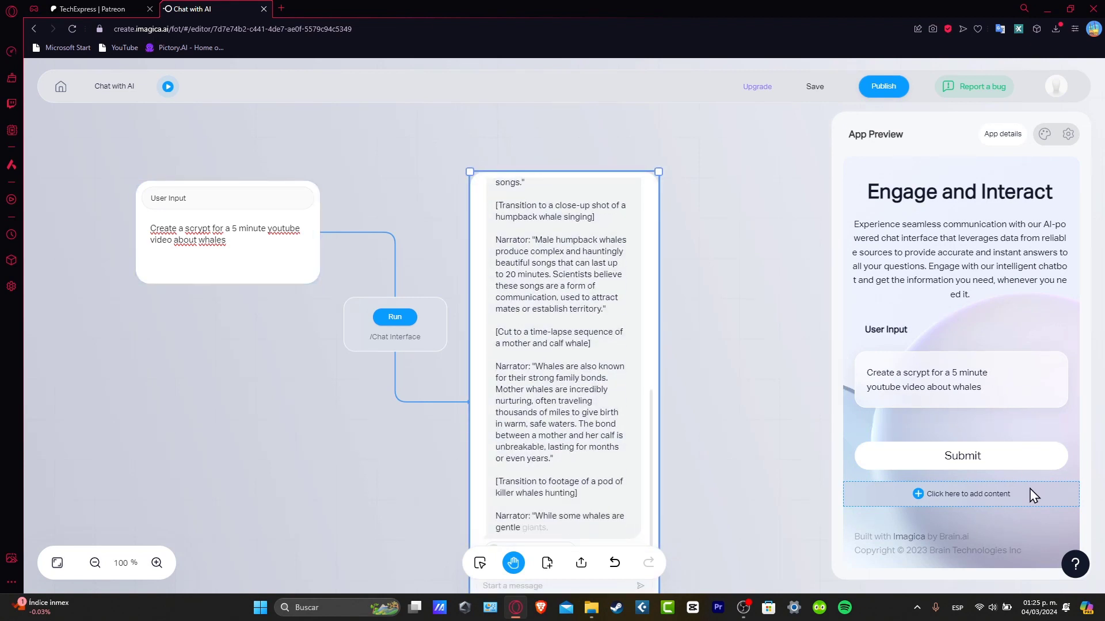
# Step: Enter a user input about centering on the creation of Youtube videos
pyautogui.scroll(-3)
pyautogui.write('Expertise and cente')
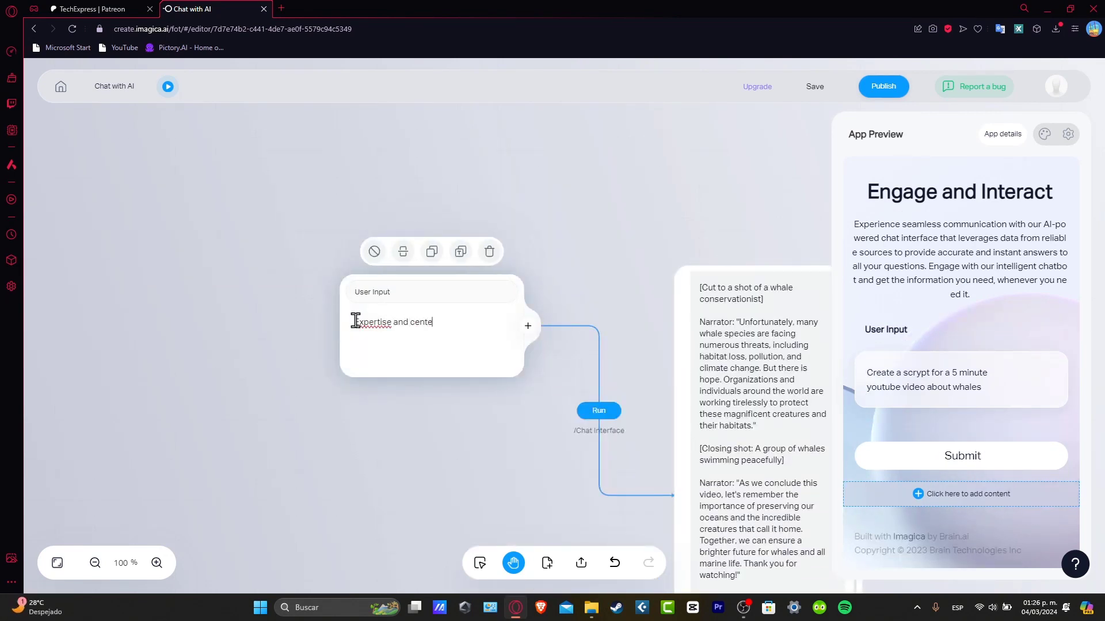
pyautogui.write('on the')
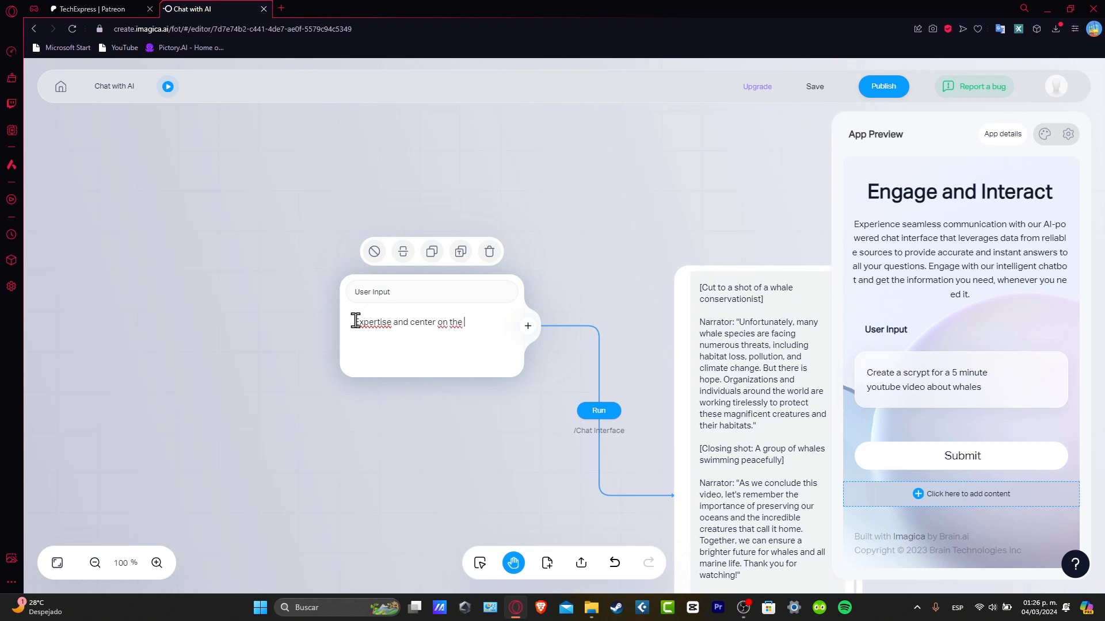
pyautogui.write('creation of')
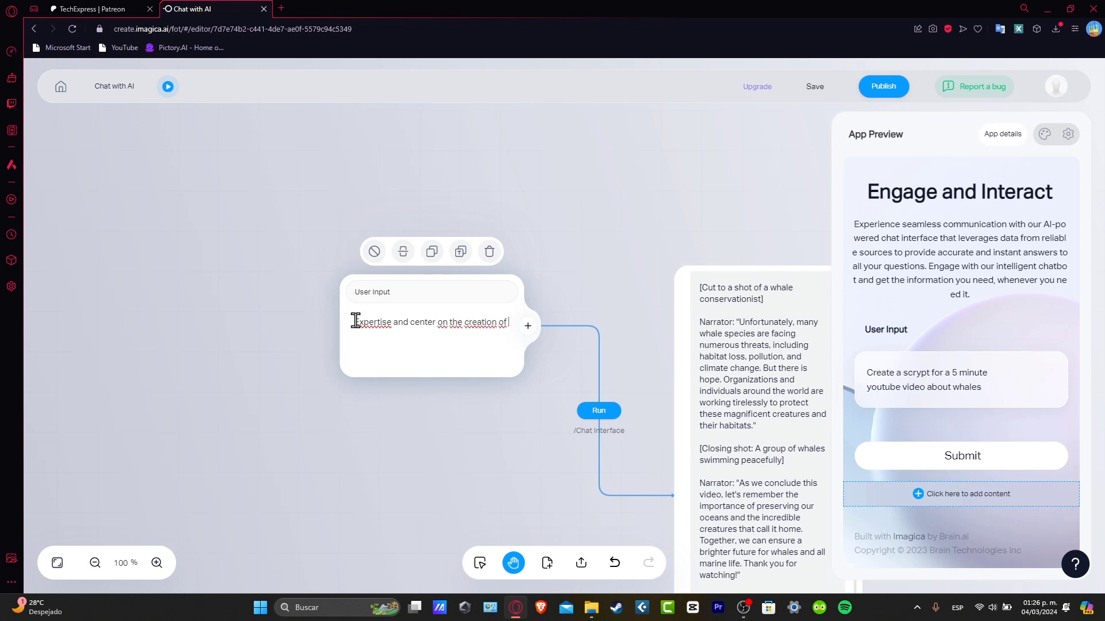
pyautogui.write('Youtube videos.')
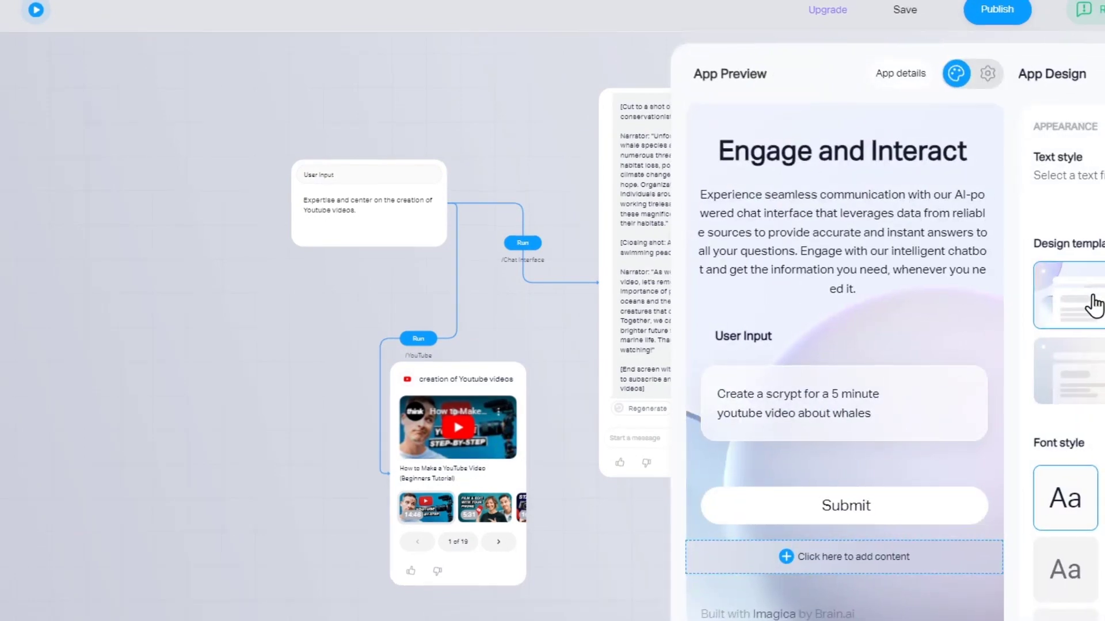
# Step: Apply a different design template to the app in App Design
pyautogui.click(1013, 284)
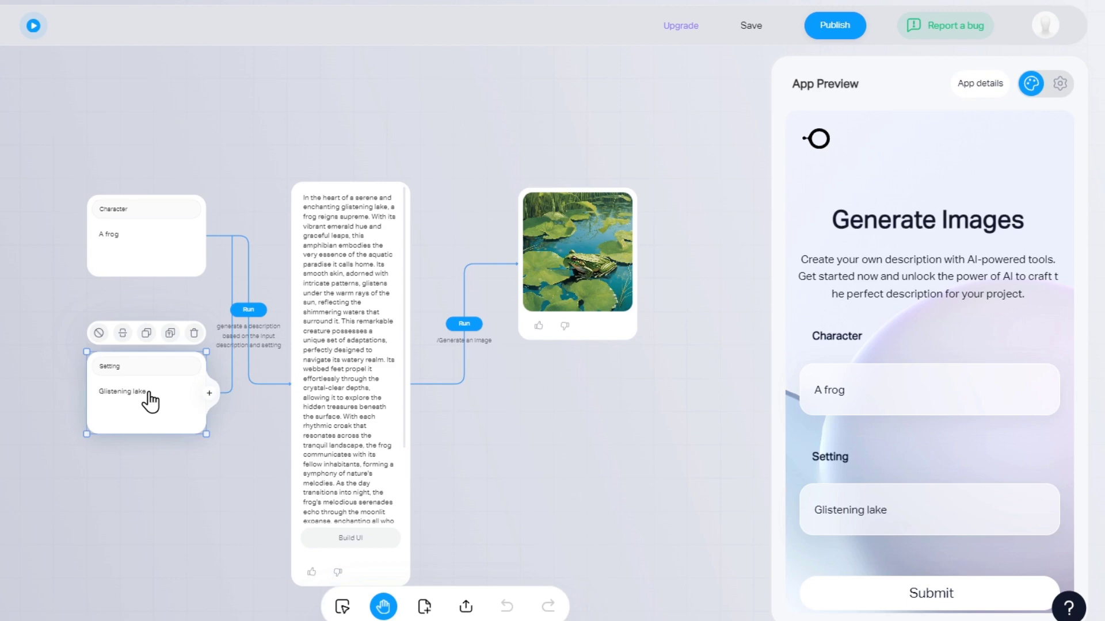
pyautogui.moveTo(147, 401)
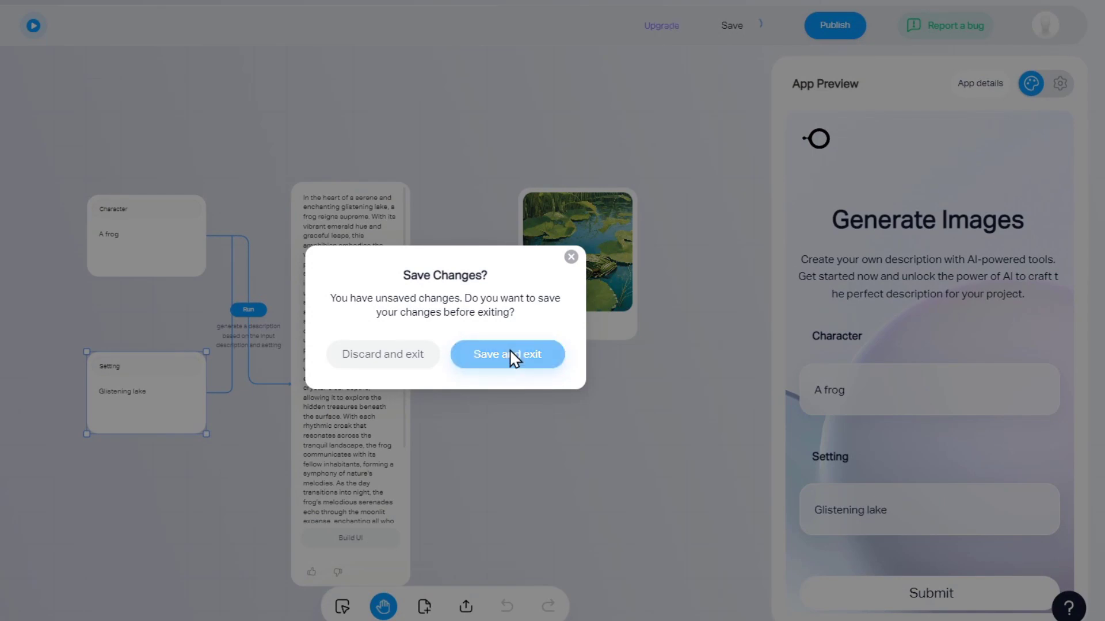
# Step: Save the Generate Images app's changes and exit the editor
pyautogui.click(507, 353)
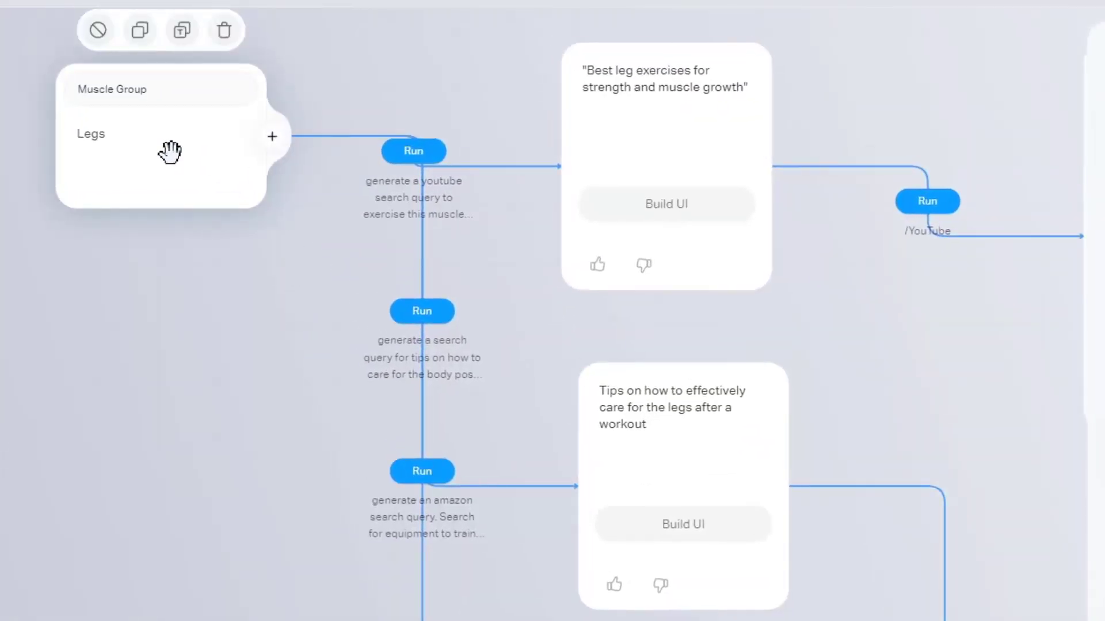
pyautogui.moveTo(171, 116)
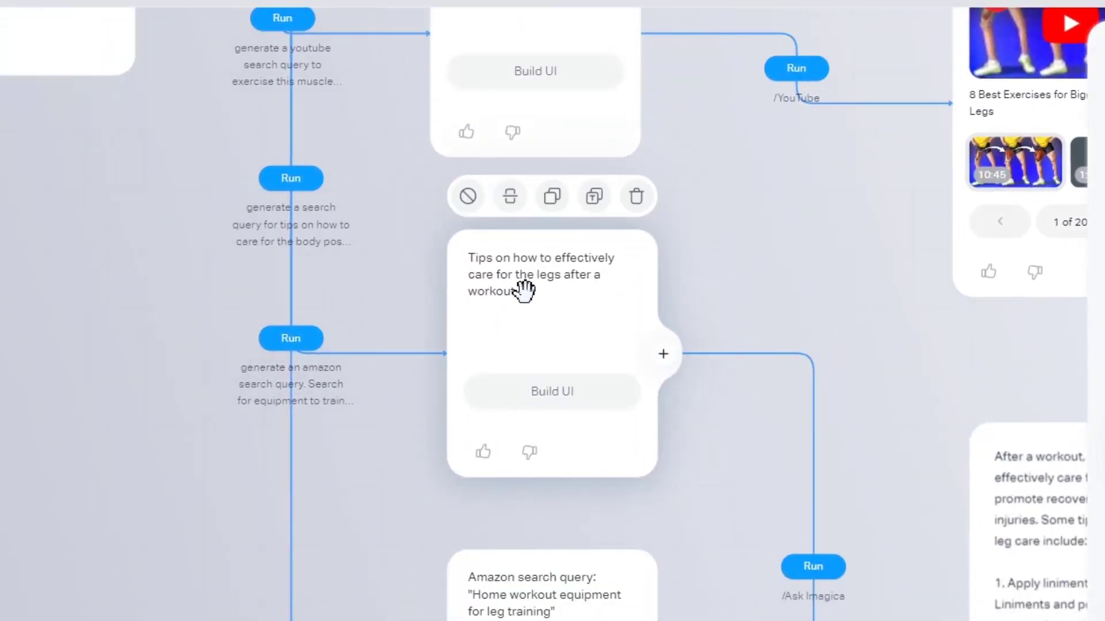
pyautogui.moveTo(598, 303)
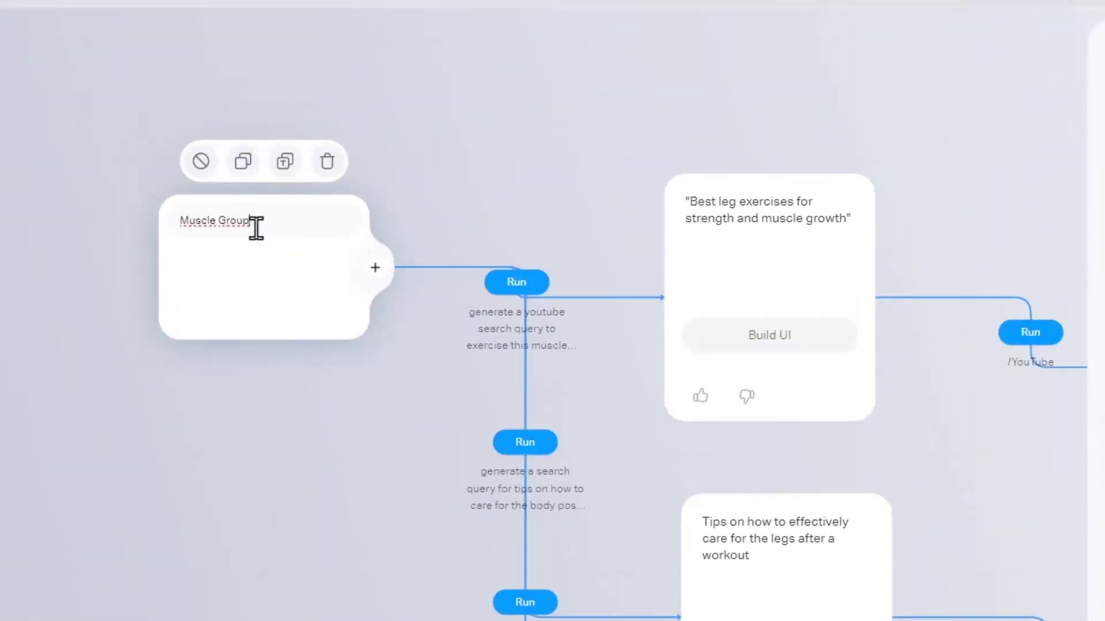
# Step: Change the muscle group from Legs to Biceps and rerun the YouTube videos and care-tips steps
pyautogui.write('Legs')
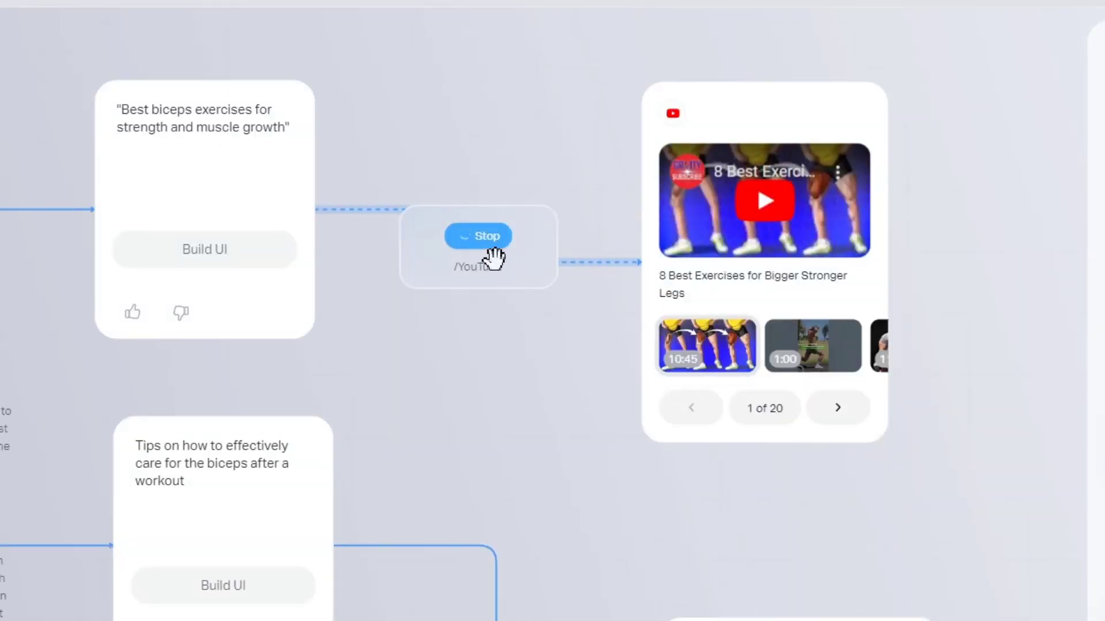
pyautogui.click(478, 234)
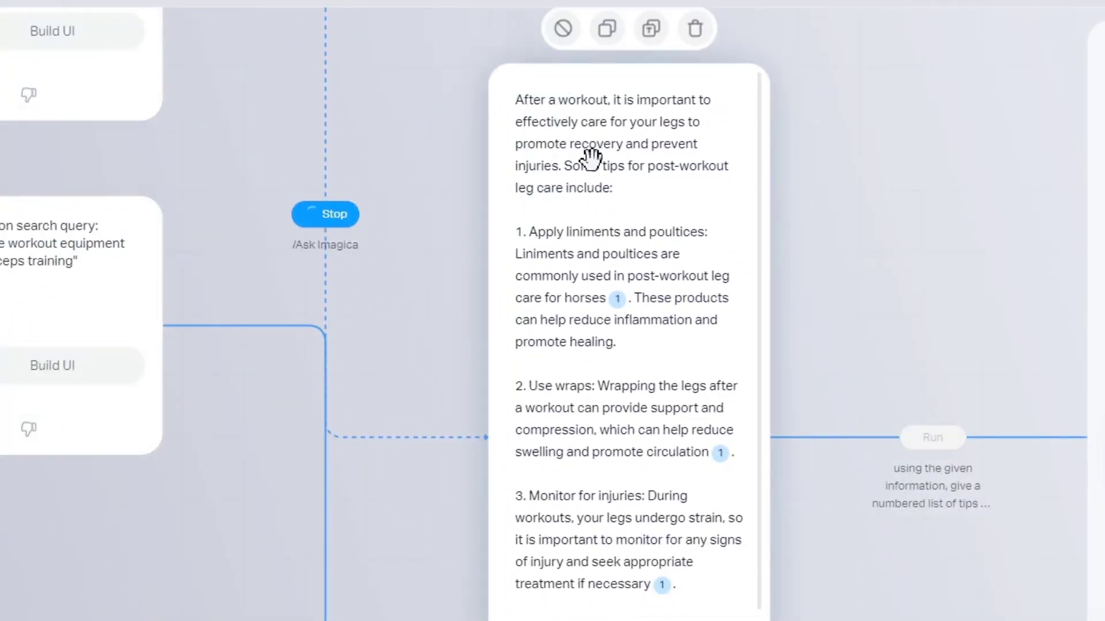
pyautogui.moveTo(591, 494)
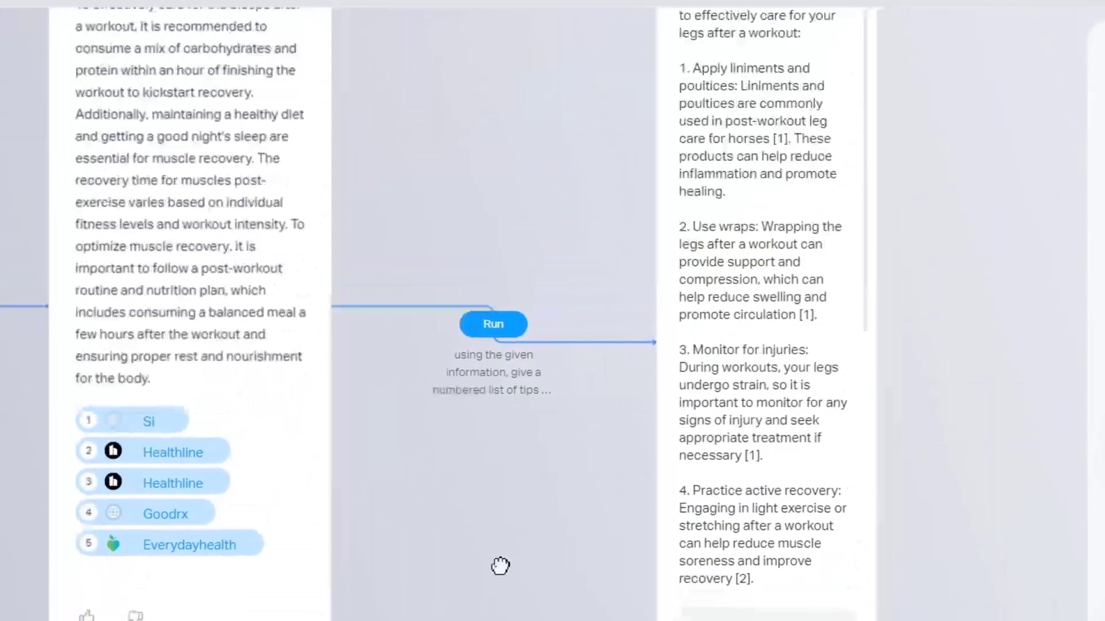
pyautogui.click(494, 325)
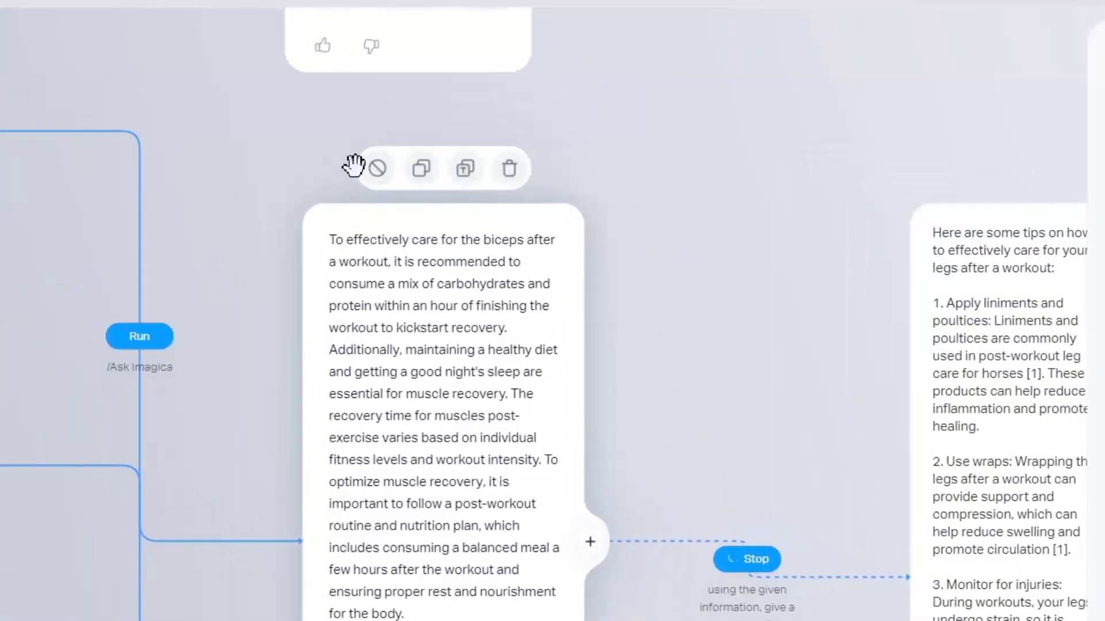
pyautogui.scroll(-3)
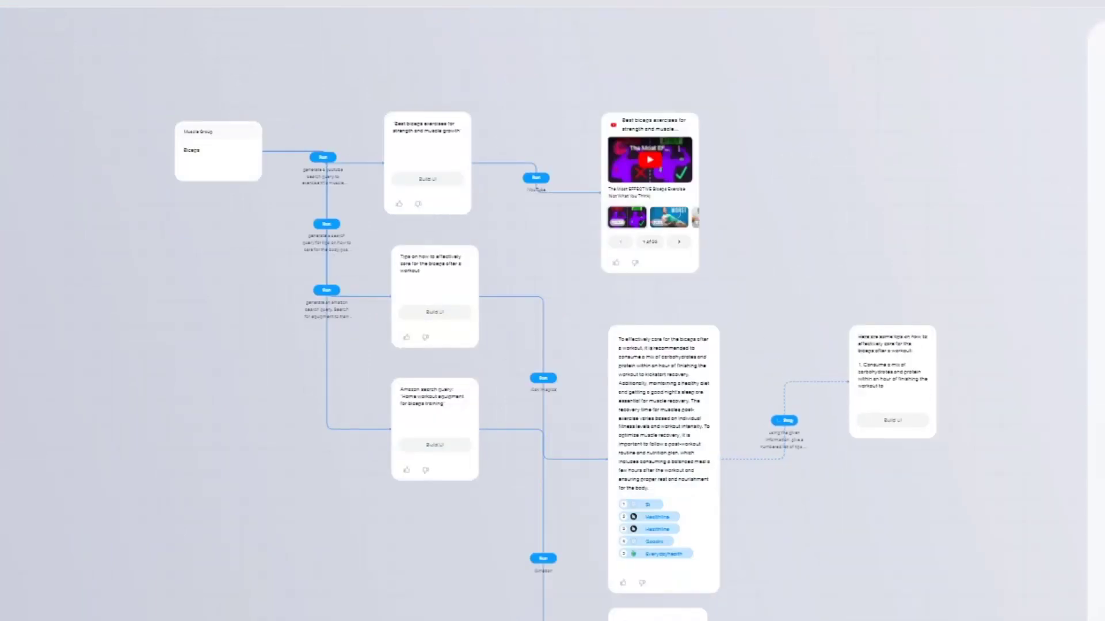
pyautogui.click(1026, 34)
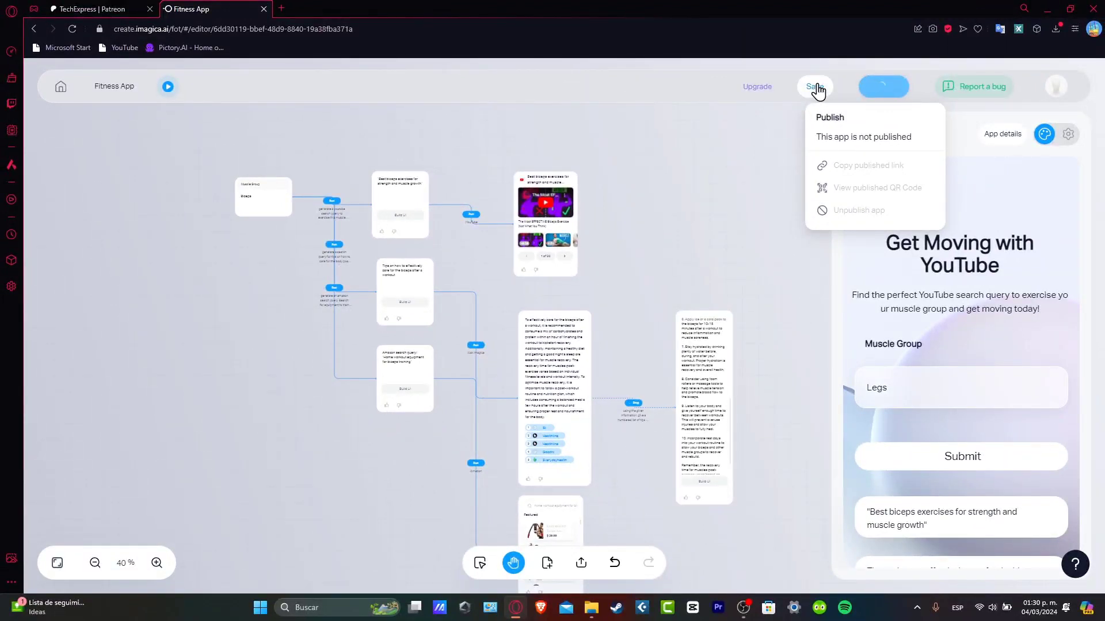
# Step: Save the Fitness App and publish it live online
pyautogui.click(814, 87)
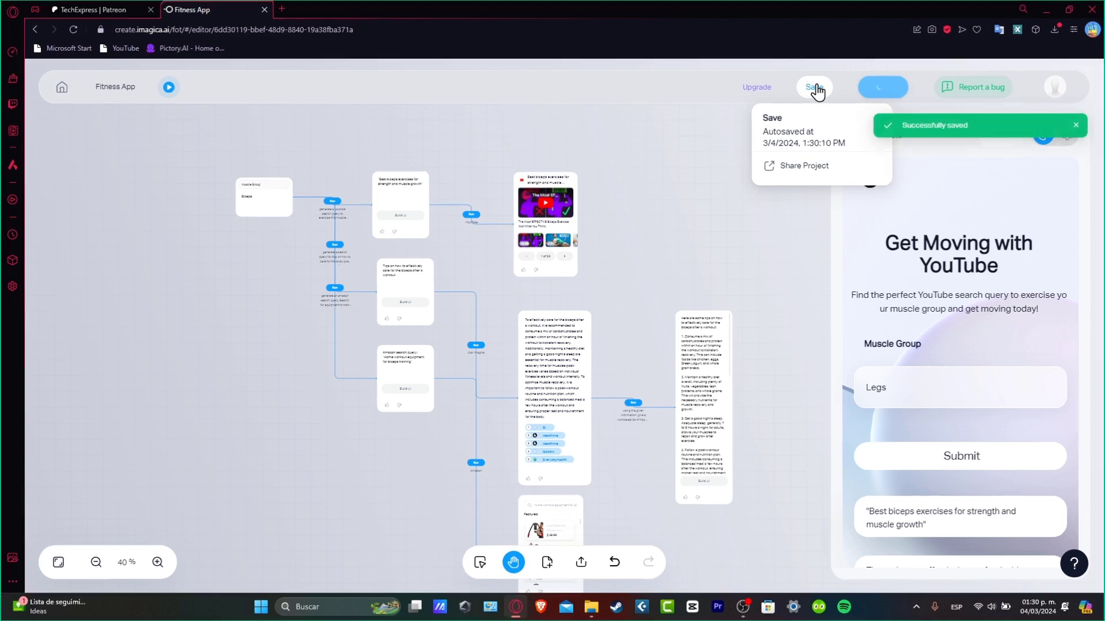
pyautogui.click(882, 86)
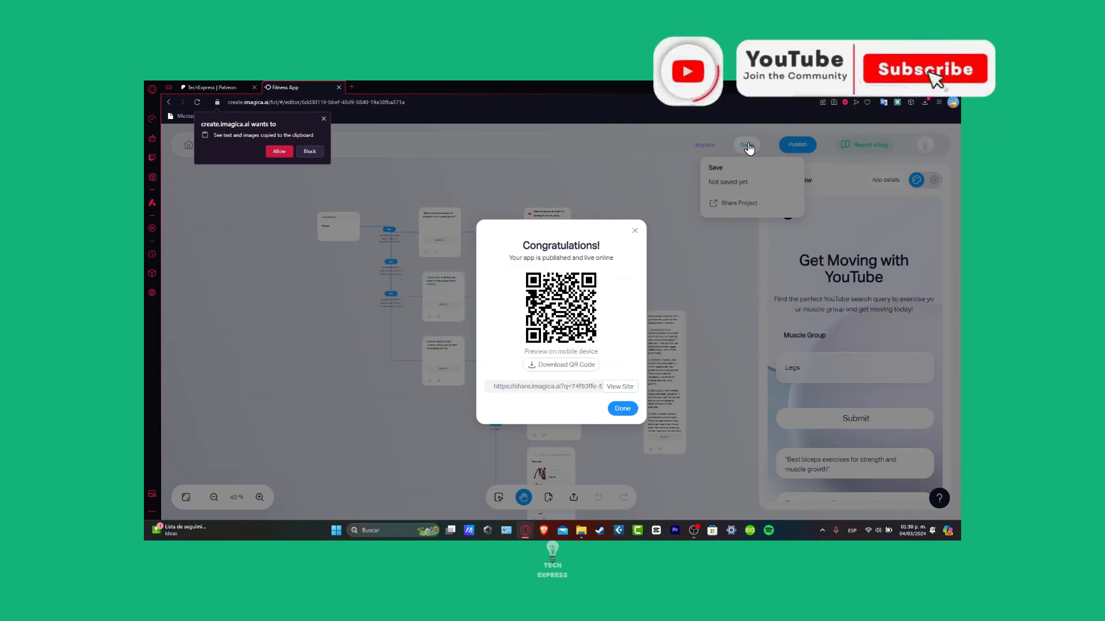
# Step: View the Congratulations dialog with the Fitness App's QR code and share link
pyautogui.click(924, 68)
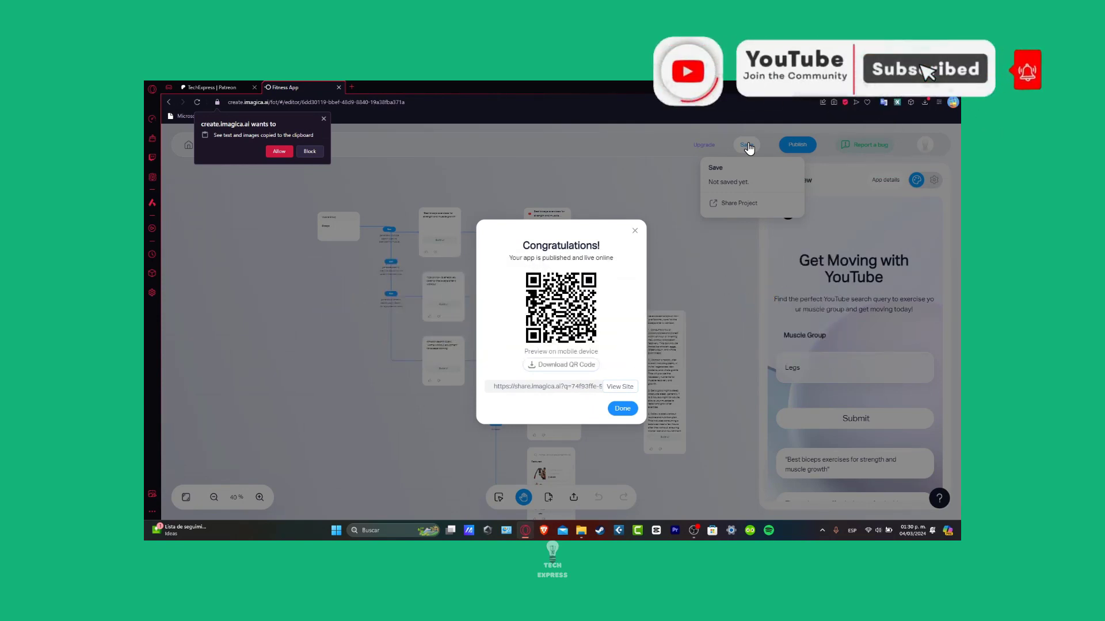